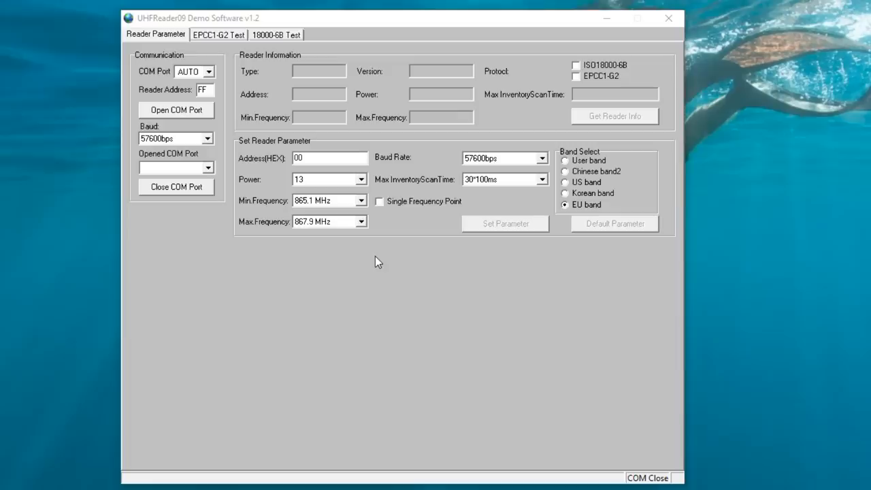
Step: Select the US band so the frequency range reads 902.75–927.25 MHz
left_click(565, 183)
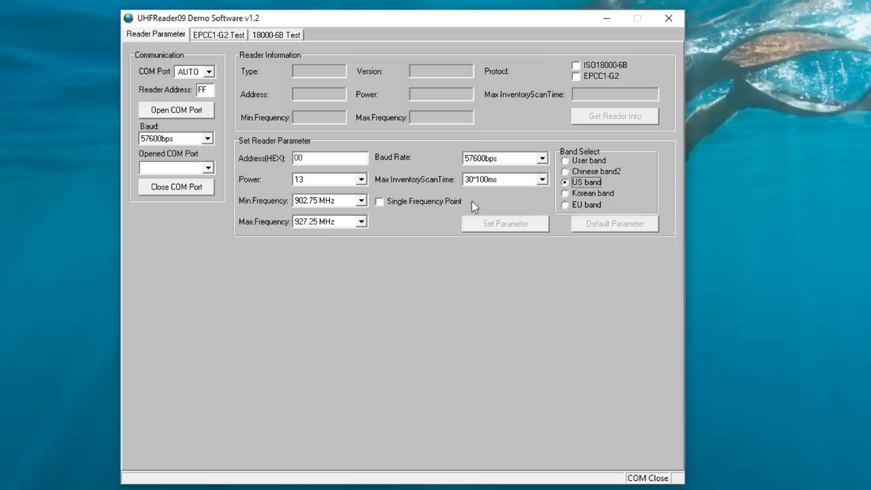
mouse_move(305, 235)
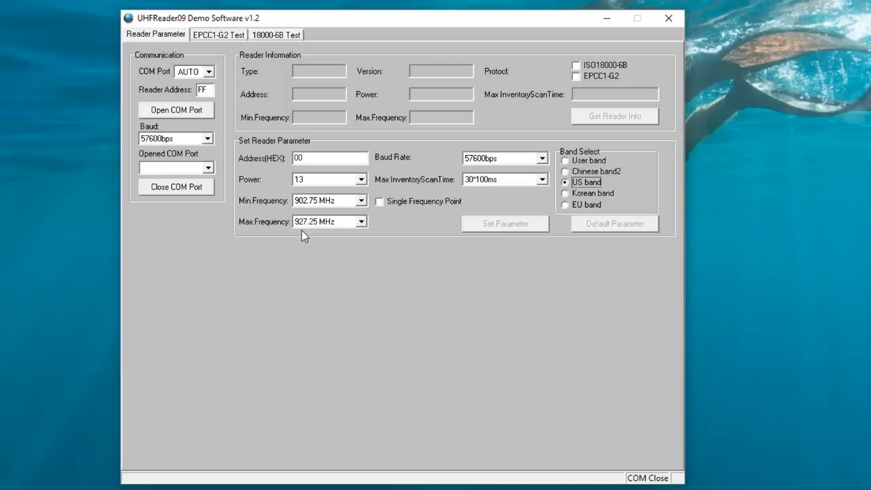
Step: Select the EU band again, restoring the 865.1–867.9 MHz range
left_click(566, 204)
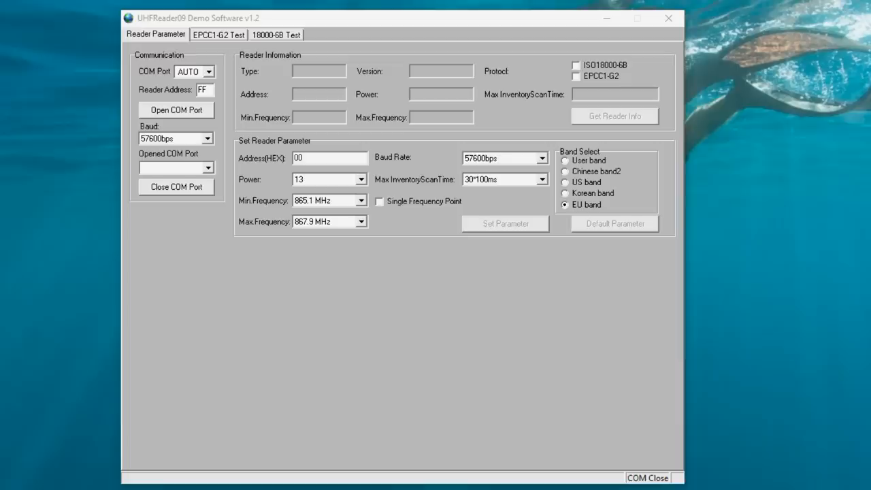
mouse_move(378, 261)
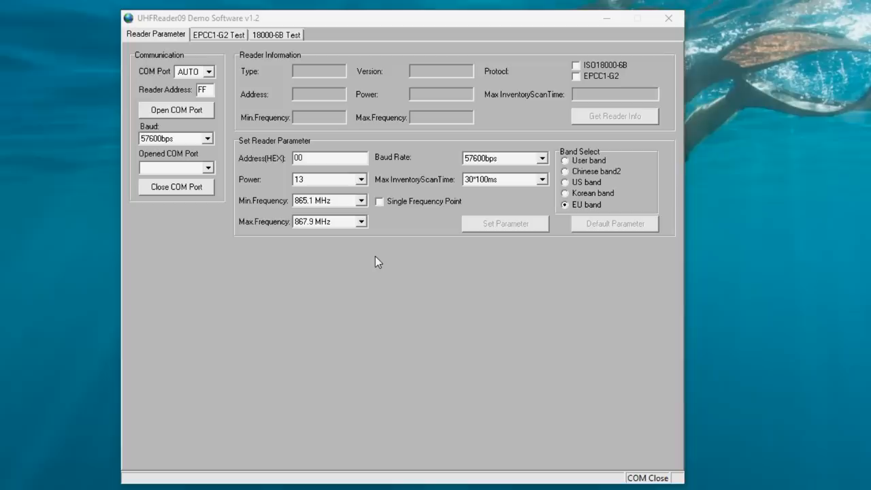